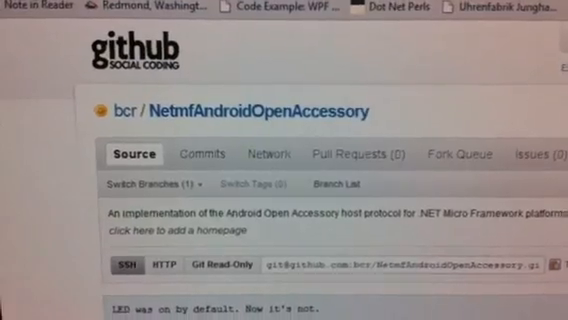
{"action": "scroll", "scroll_direction": "up", "scroll_amount": 3}
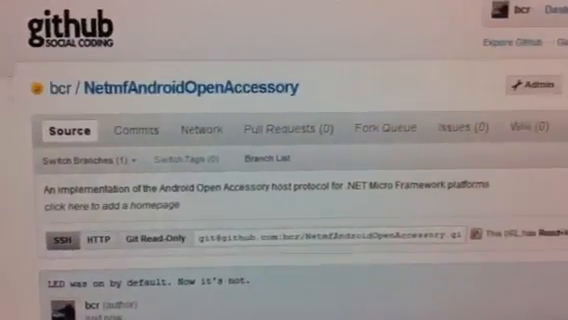